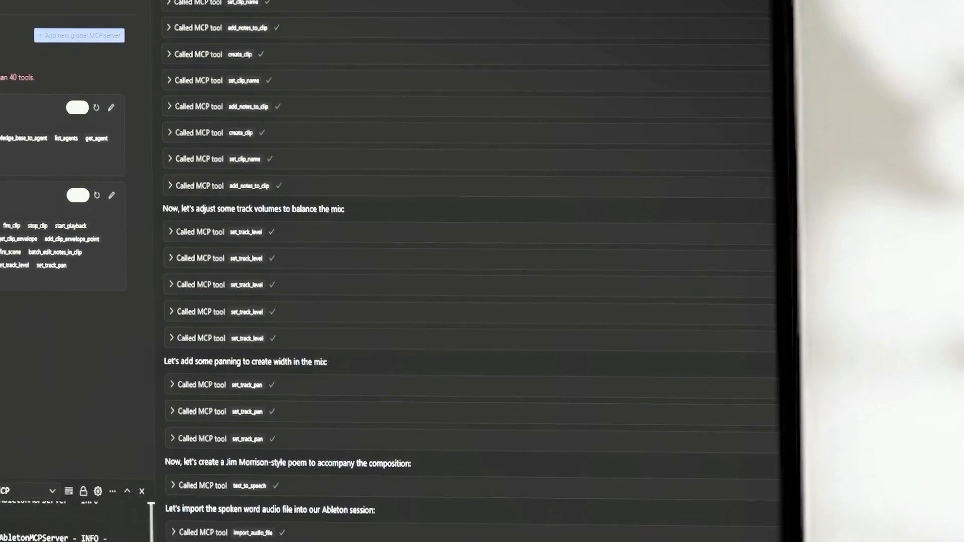
# - Scroll the Cursor agent chat to follow the bandoneón MIDI track creation and Wavetable search
pyautogui.scroll(-3)
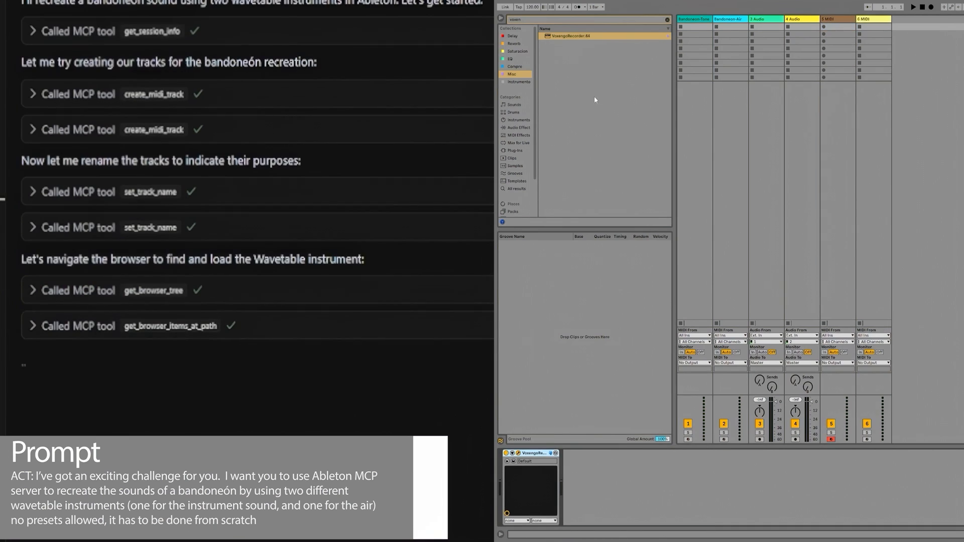
pyautogui.scroll(-3)
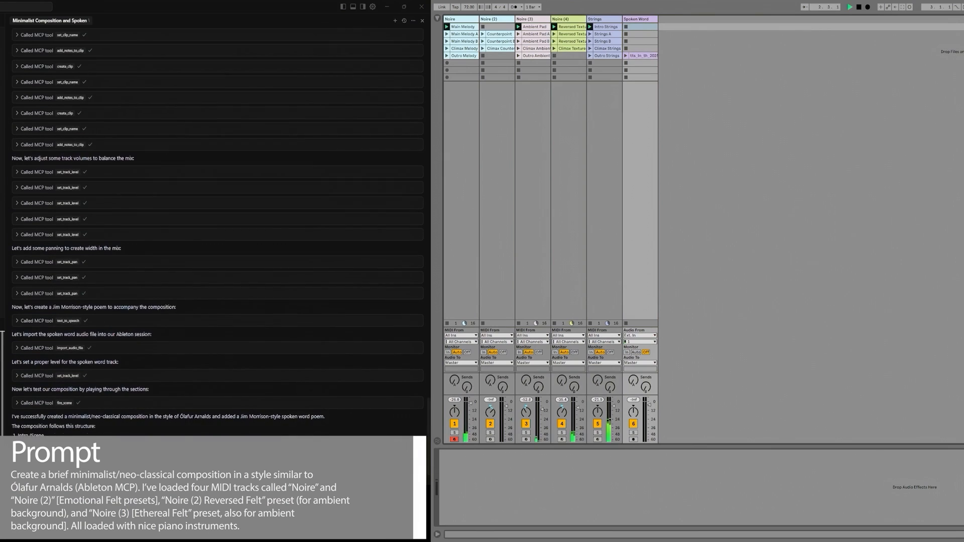
# - Scroll the agent chat to review the neo-classical piece and rain track setup
pyautogui.scroll(-3)
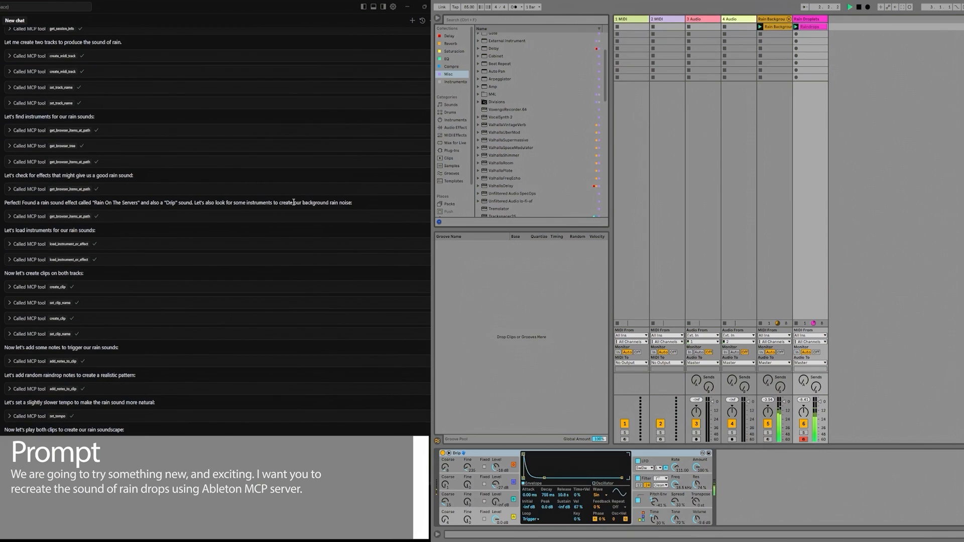
# - Review the Thunder track progress, then open a command shell in the mouse controller's folder
pyautogui.scroll(-3)
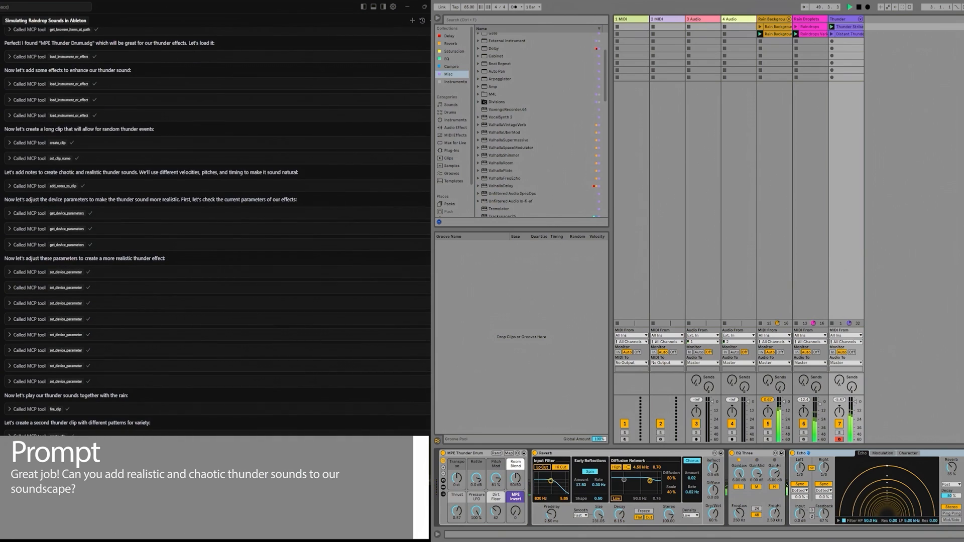
pyautogui.scroll(-3)
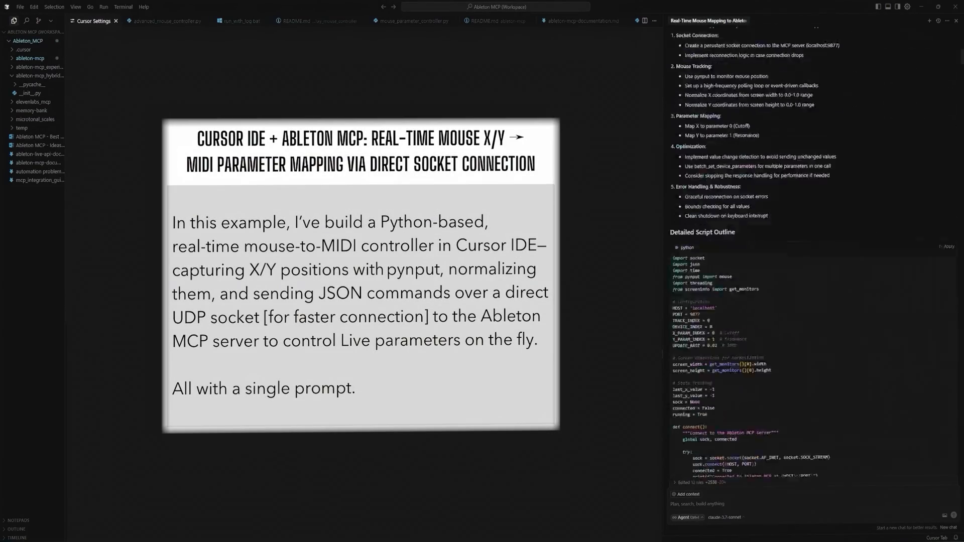
pyautogui.scroll(-3)
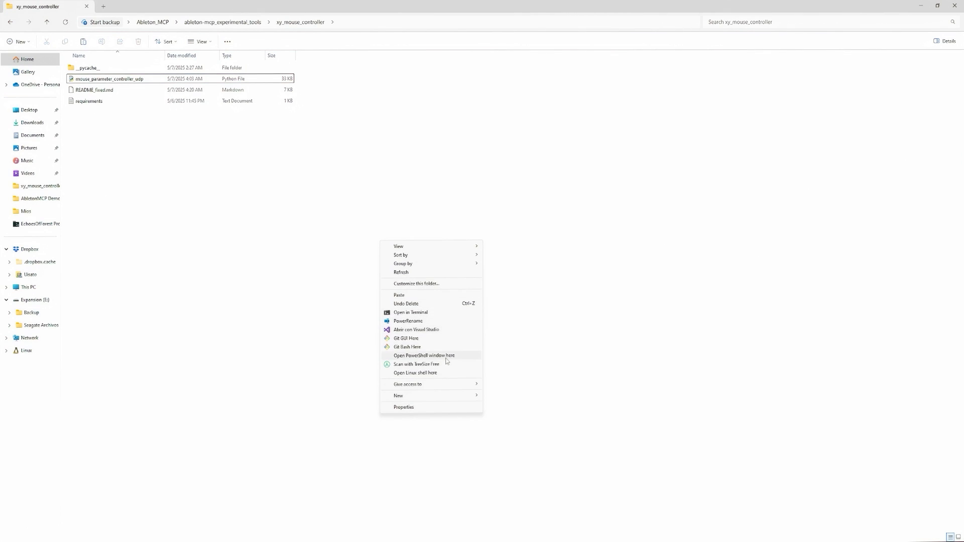
pyautogui.click(424, 356)
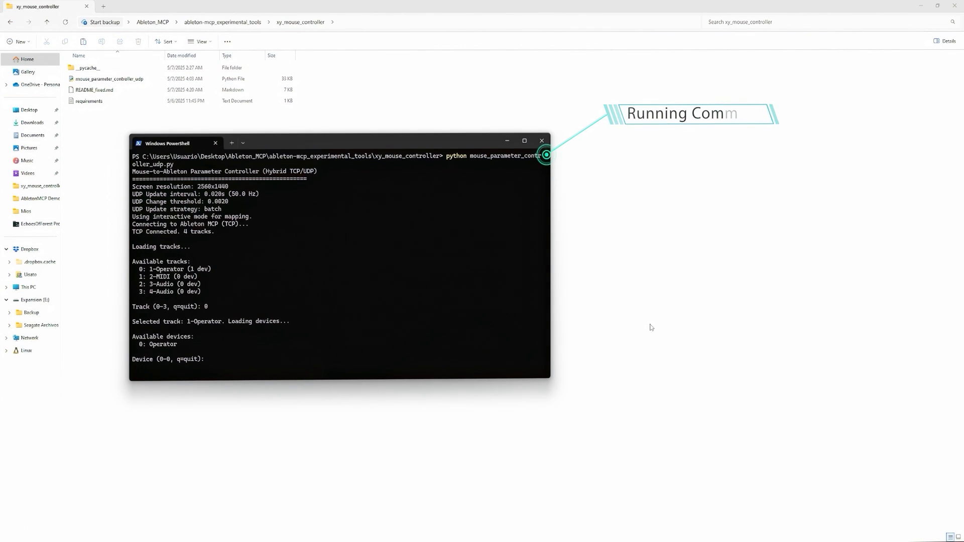